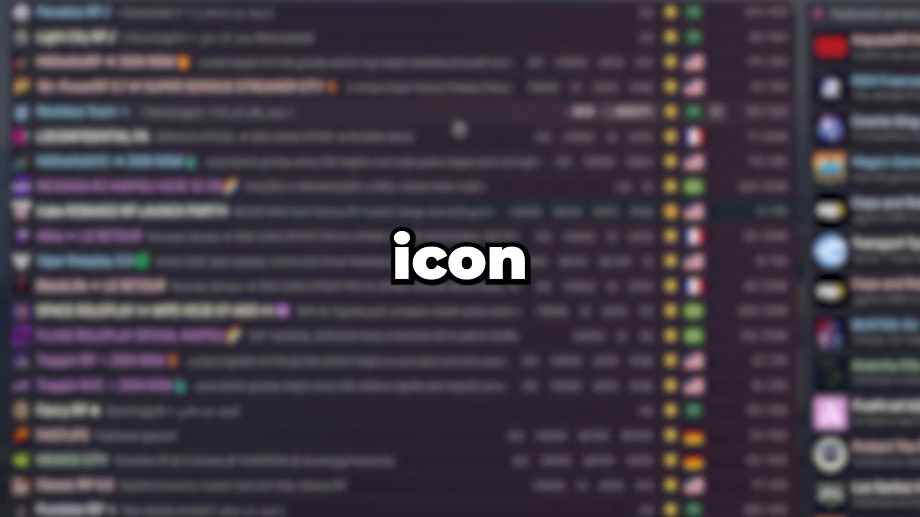
# Place the uploaded GH logo on the page and resize it to 96×96 to fill the canvas
pyautogui.scroll(-3)
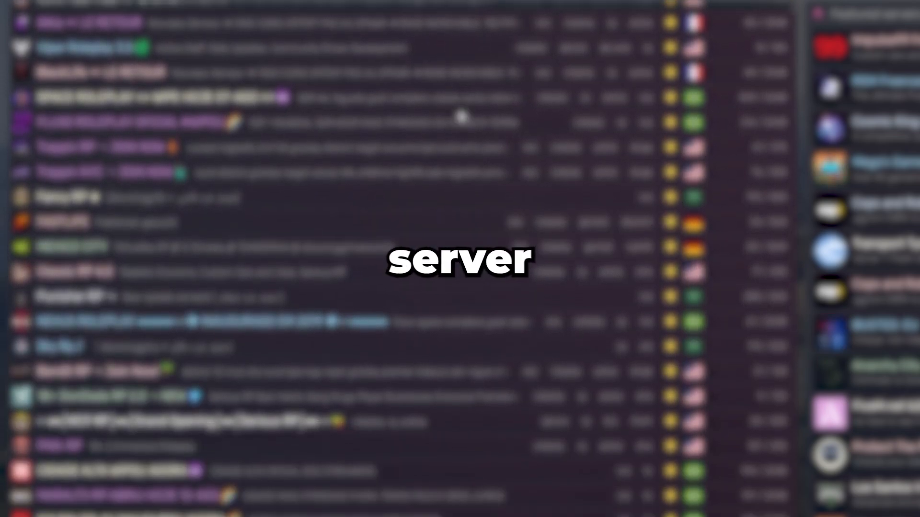
pyautogui.scroll(-3)
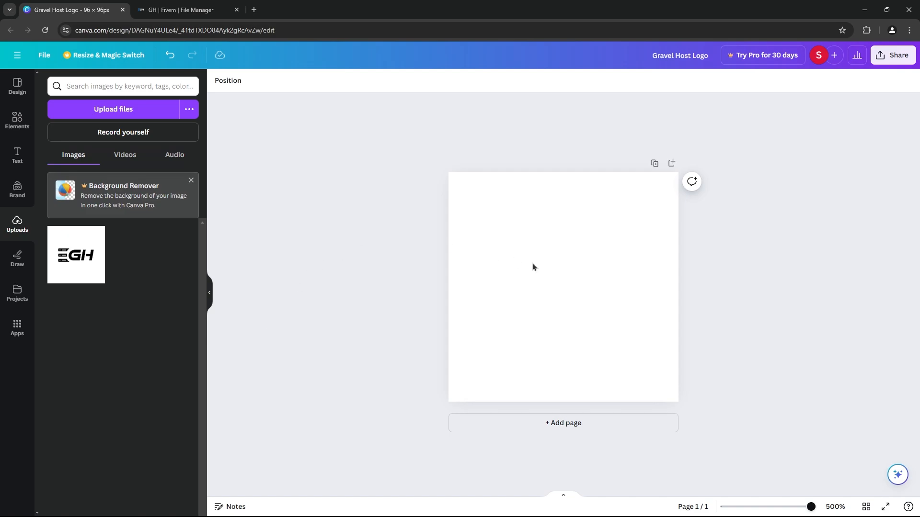
pyautogui.moveTo(720, 264)
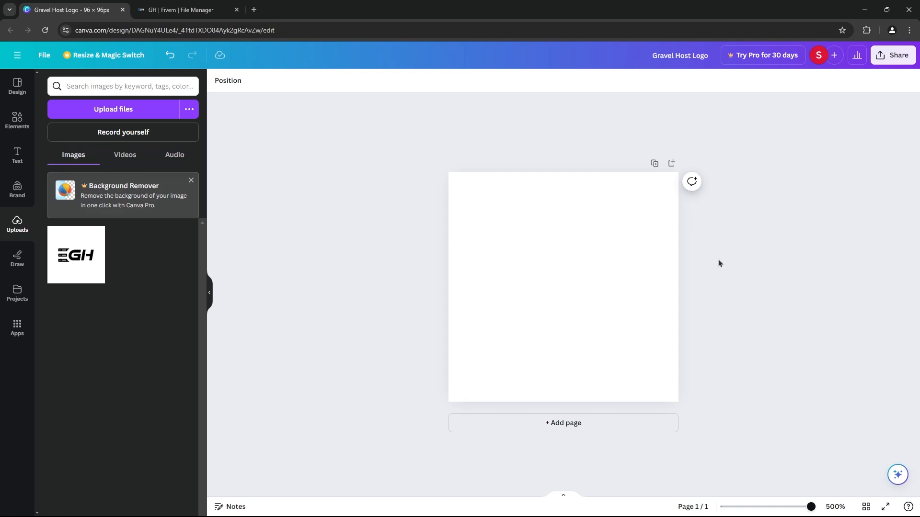
pyautogui.moveTo(153, 280)
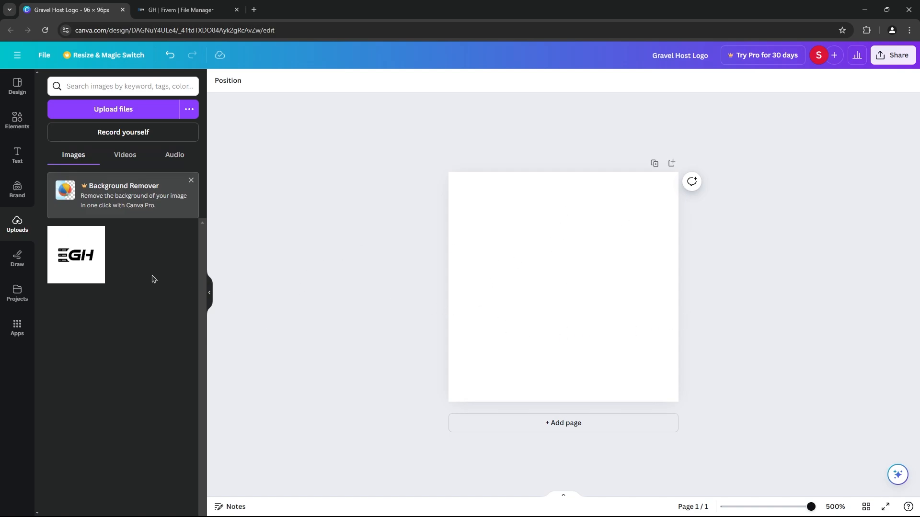
pyautogui.click(76, 255)
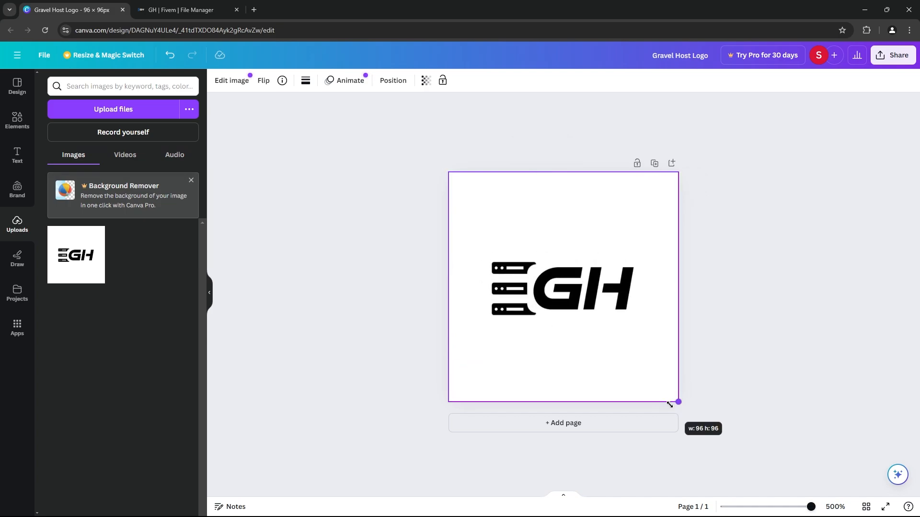
pyautogui.click(562, 287)
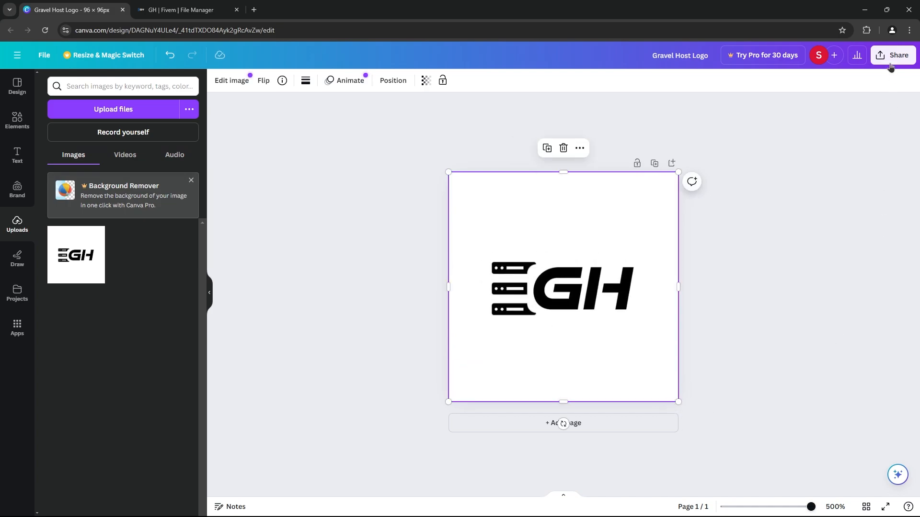
# Download the design as a PNG named server-icon.png to Downloads via Share > Download
pyautogui.click(892, 55)
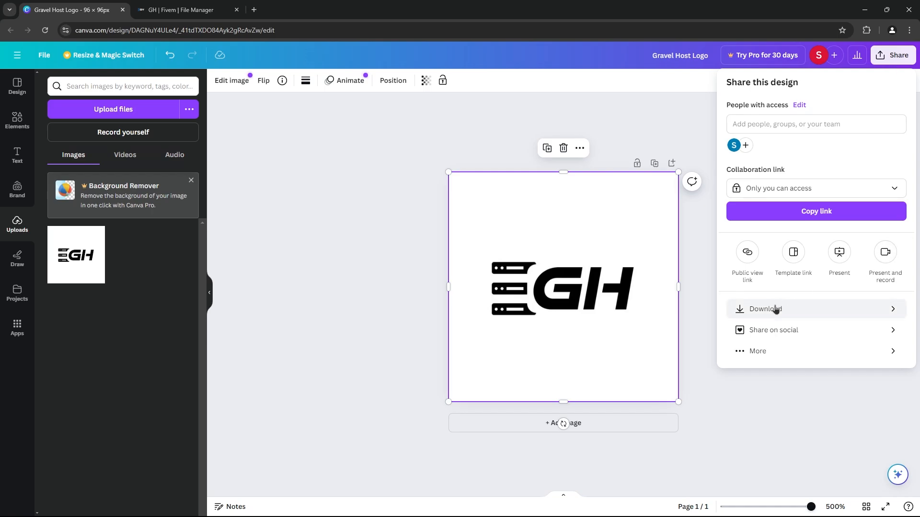
pyautogui.click(763, 308)
pyautogui.write('server-icon.png')
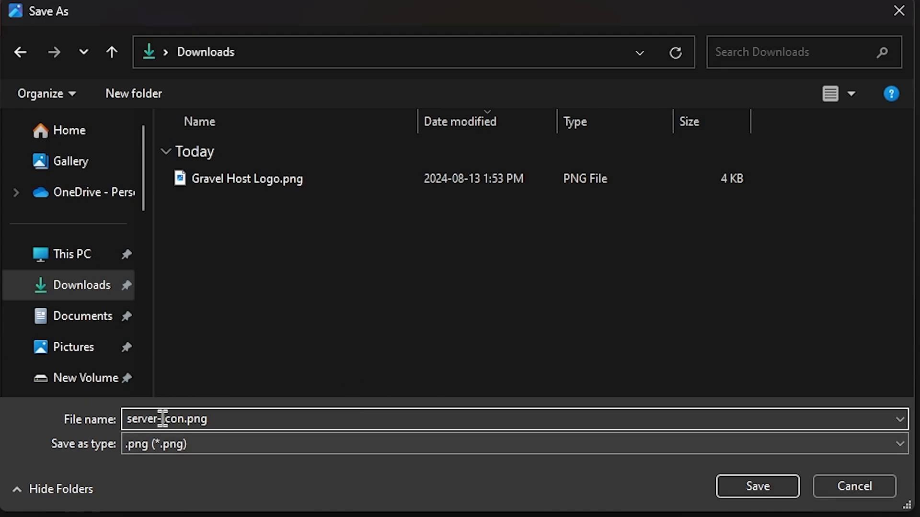
pyautogui.click(757, 486)
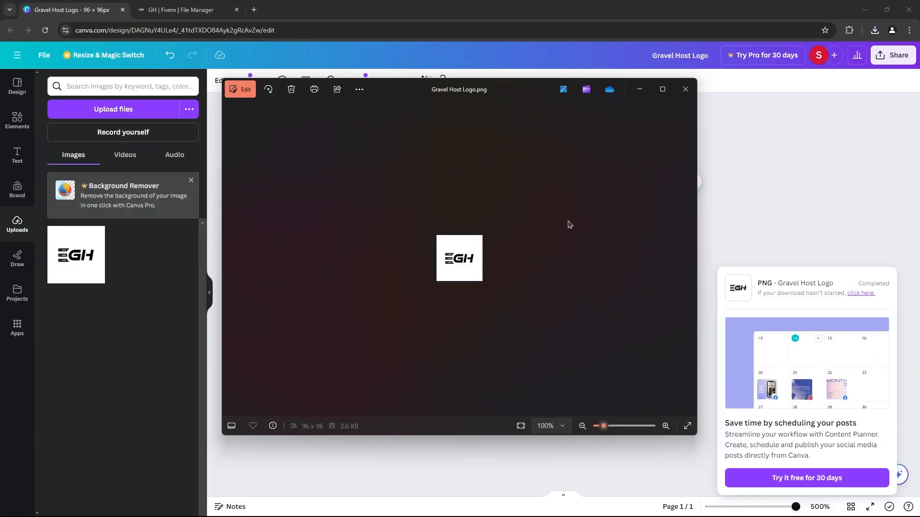
pyautogui.click(684, 89)
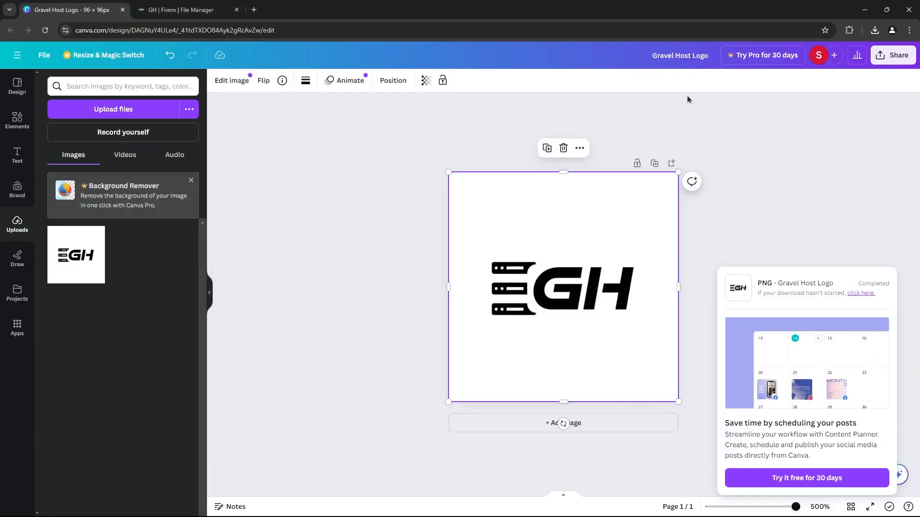
pyautogui.moveTo(356, 113)
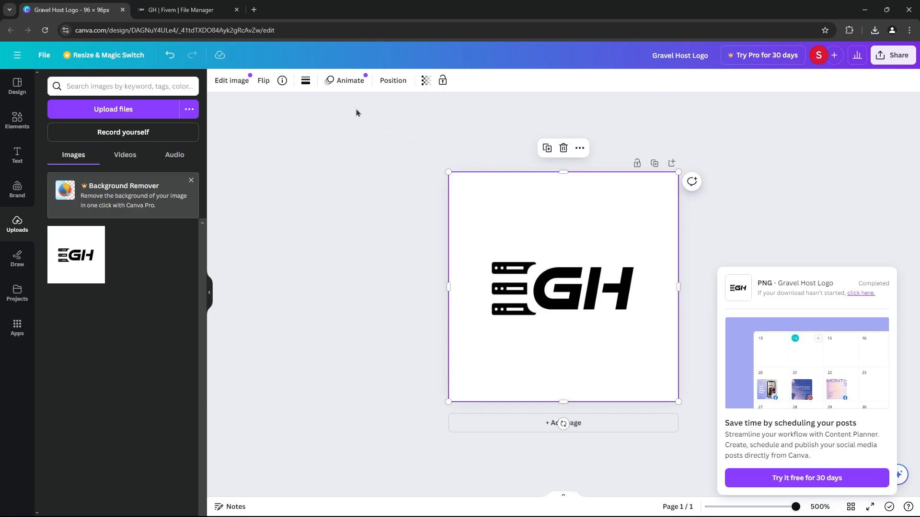
pyautogui.click(187, 10)
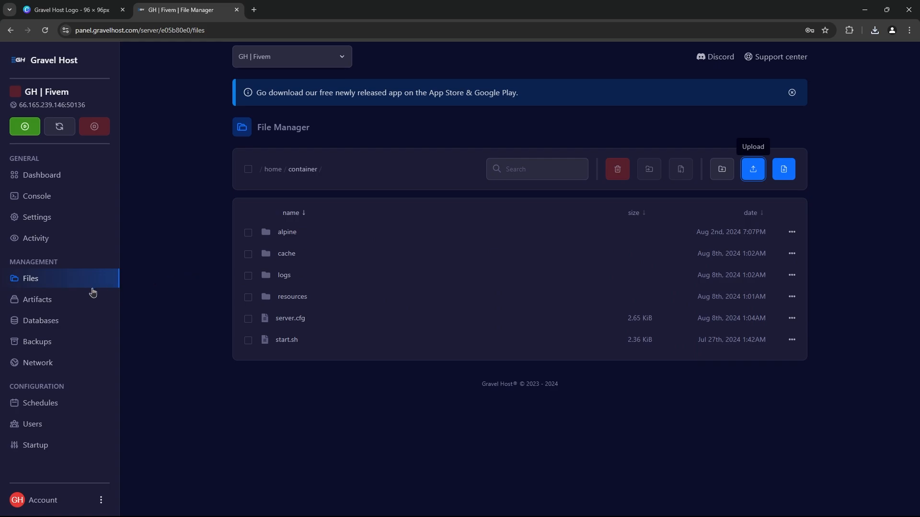
pyautogui.moveTo(56, 278)
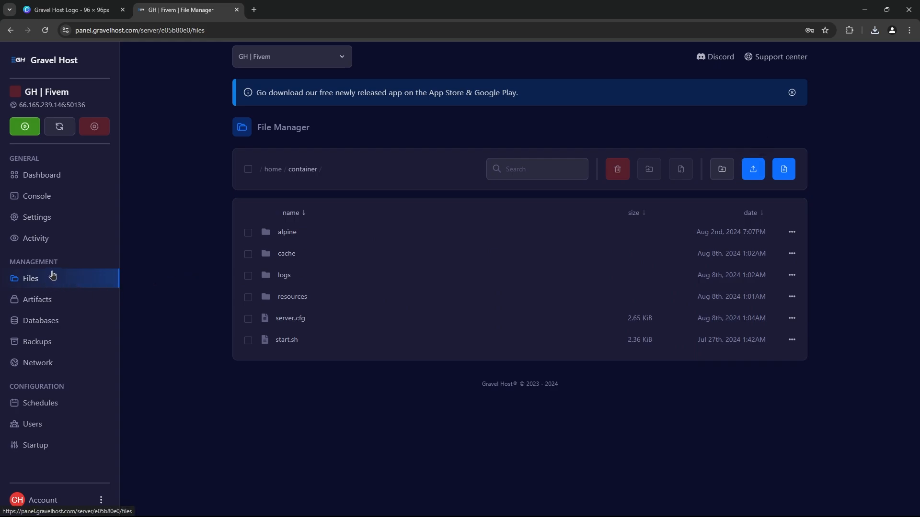
pyautogui.moveTo(332, 496)
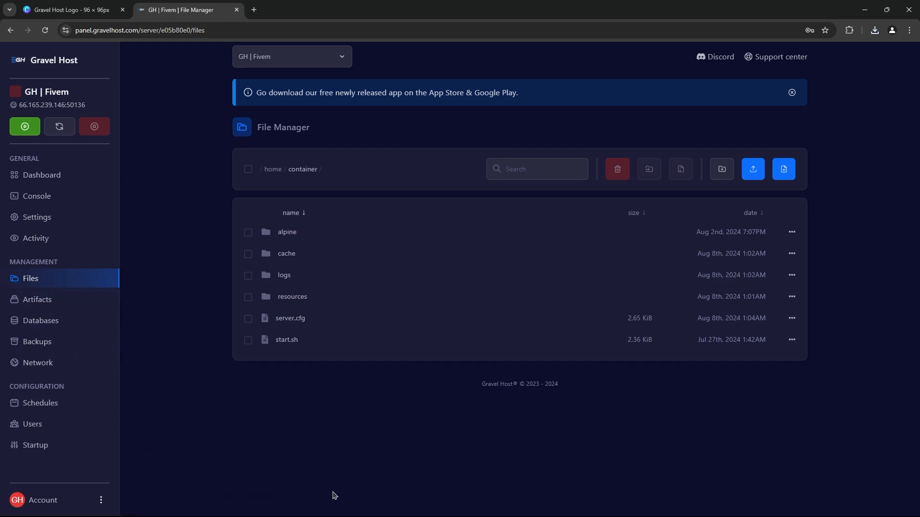
pyautogui.moveTo(753, 169)
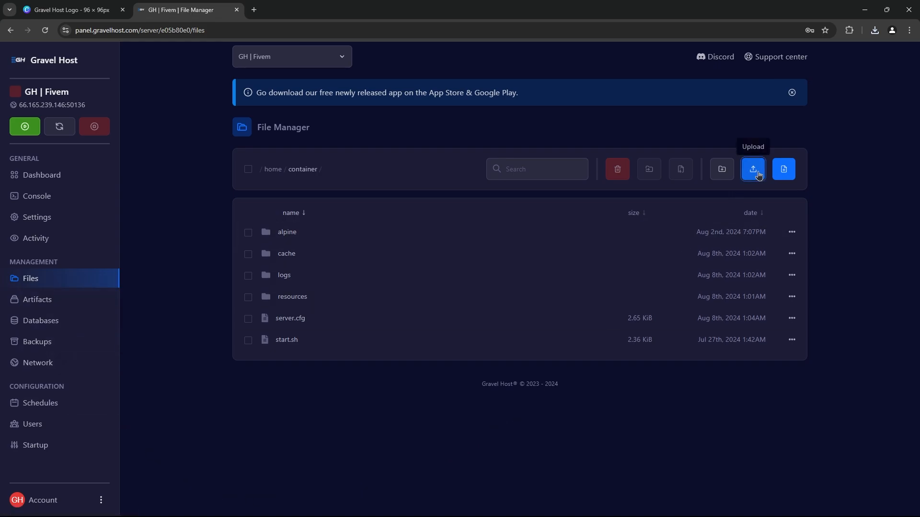
# Upload server-icon.png from Downloads into the server's root folder beside server.cfg
pyautogui.click(753, 170)
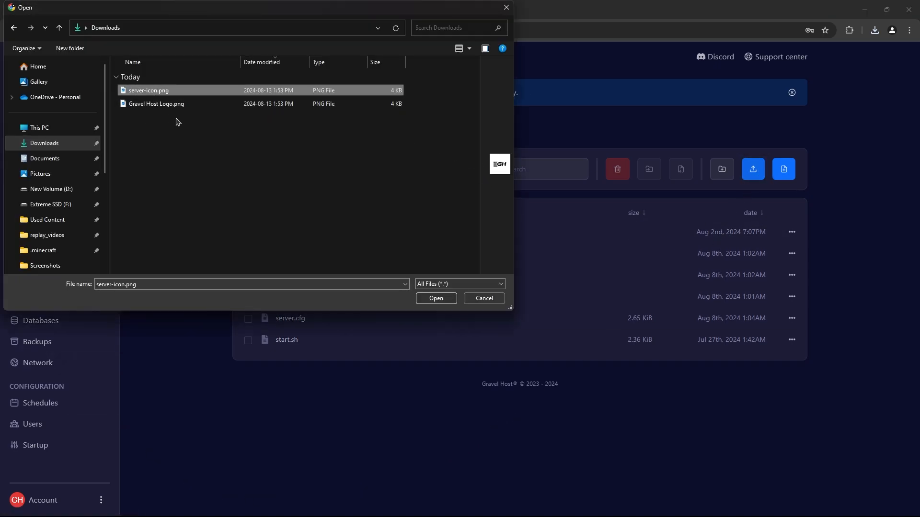
pyautogui.click(435, 298)
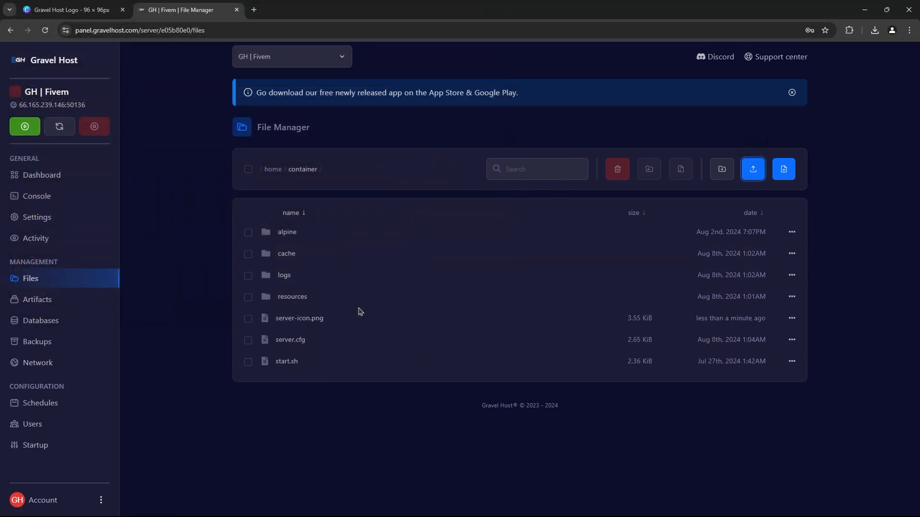
pyautogui.moveTo(355, 304)
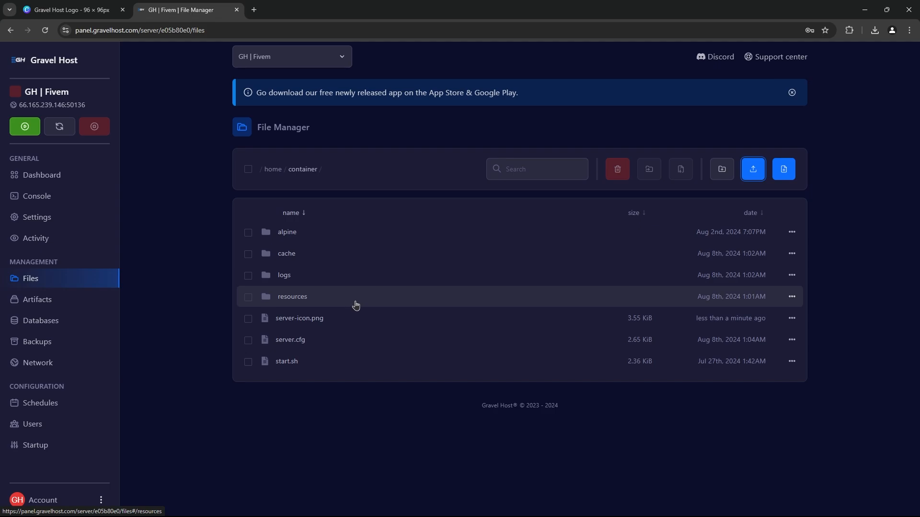
pyautogui.moveTo(289, 339)
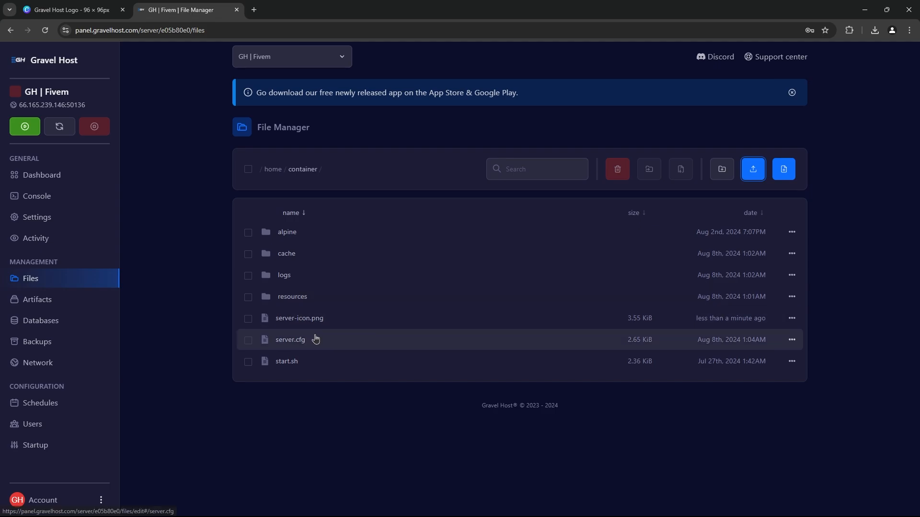
# Edit server.cfg so the load_server_icon line names server-icon.png instead of myLogo.png
pyautogui.click(289, 339)
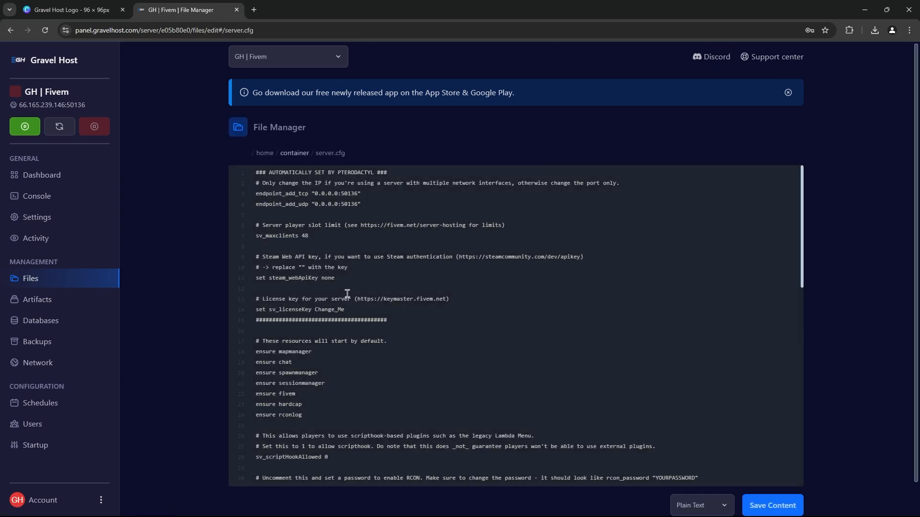
pyautogui.scroll(-3)
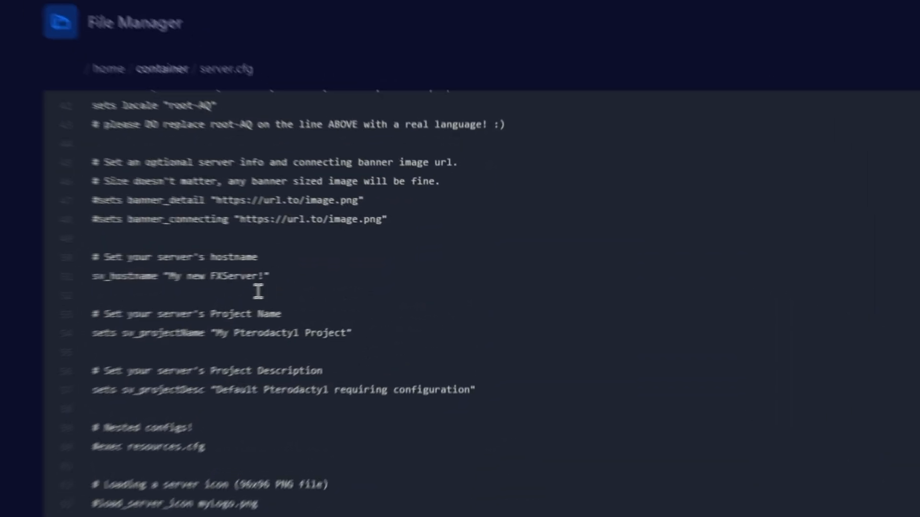
pyautogui.scroll(-3)
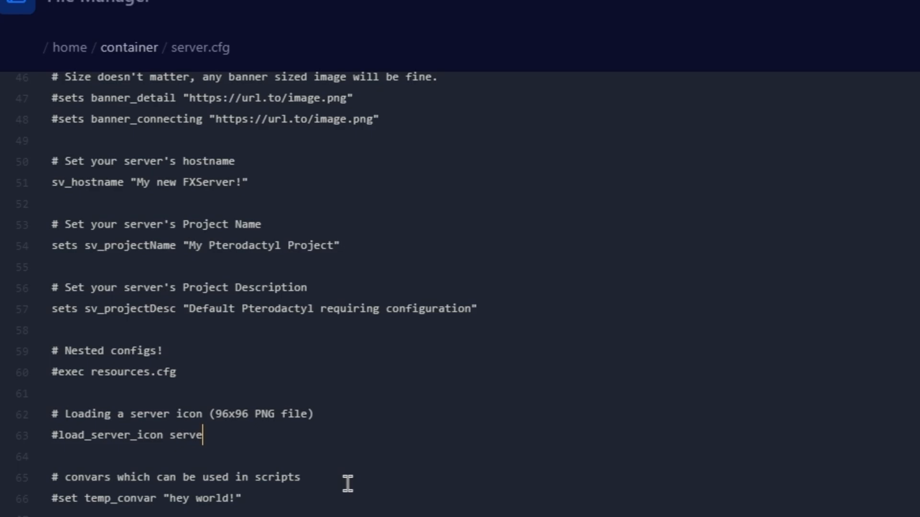
pyautogui.write('r-icon')
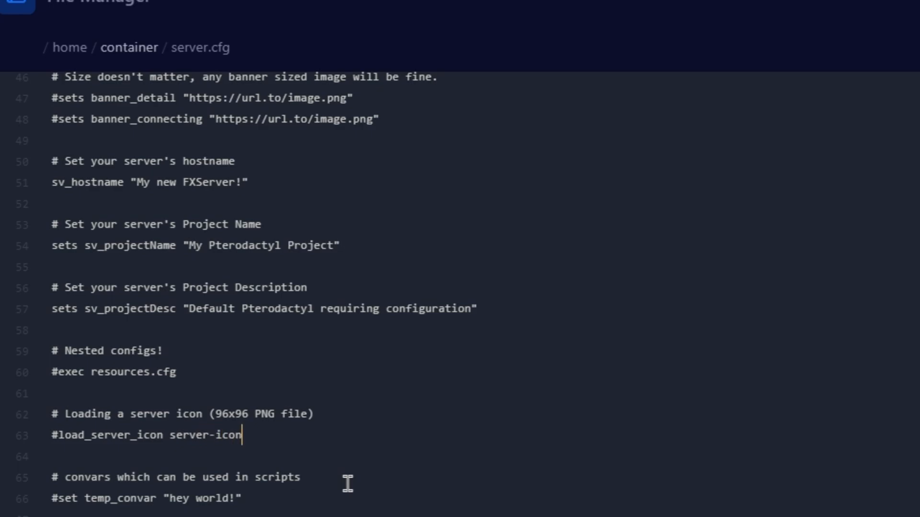
pyautogui.write('.png')
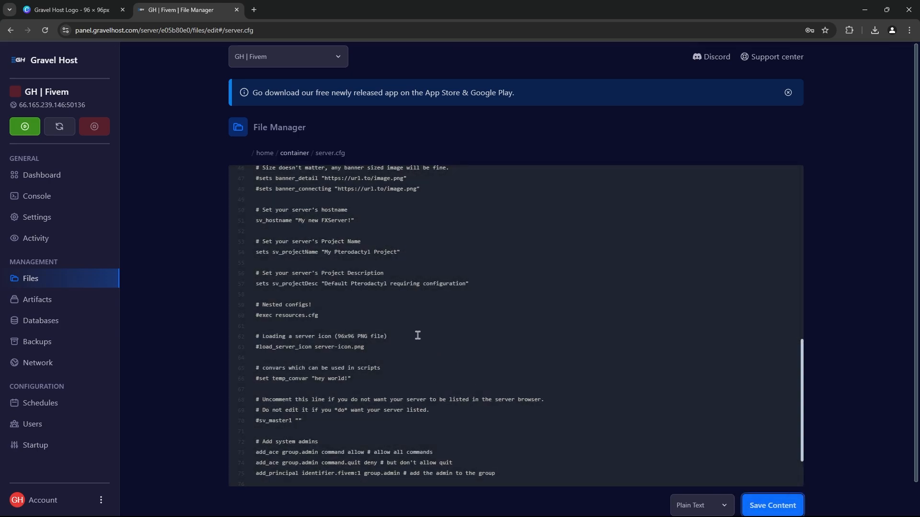
pyautogui.moveTo(36, 195)
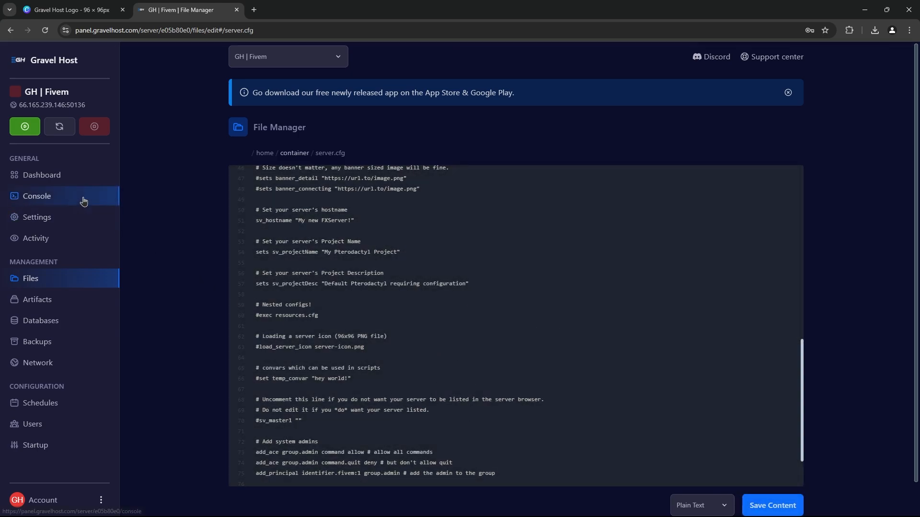
# Restart the server from the Console page so it begins pulling its container image
pyautogui.click(37, 196)
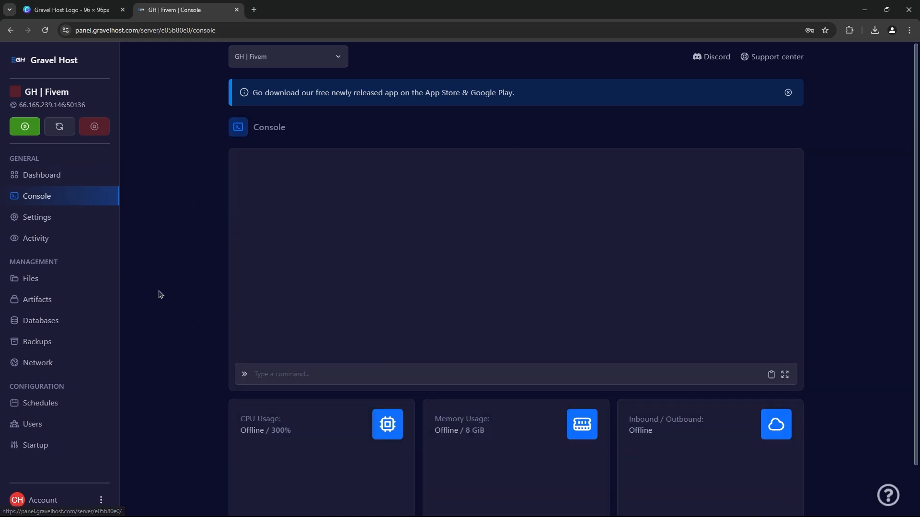
pyautogui.click(59, 127)
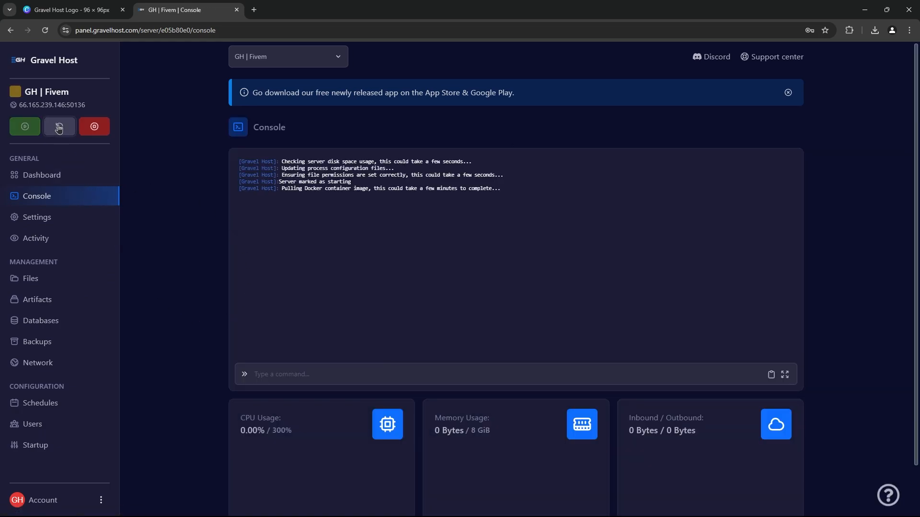